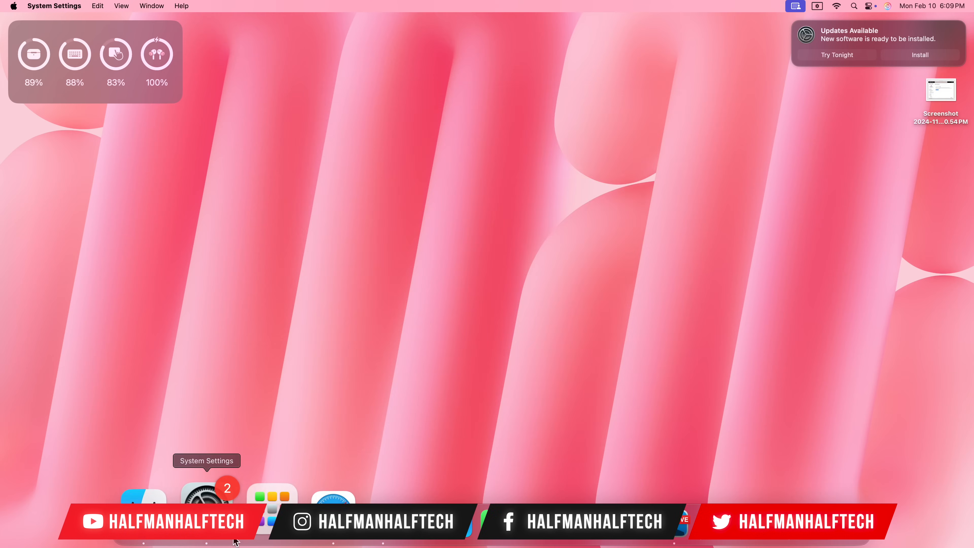
Launch System Settings from the Dock onto the Software Update page
click(210, 490)
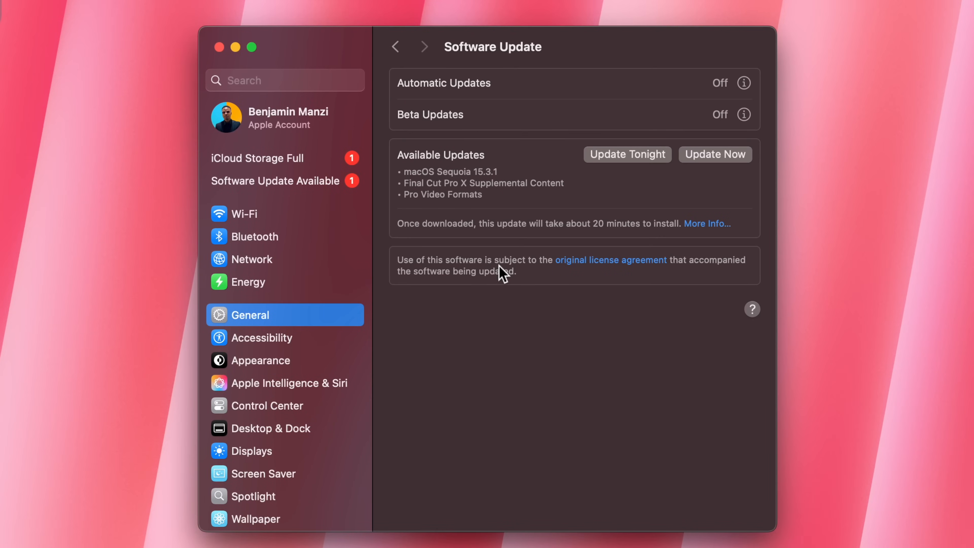
mouse_move(478, 241)
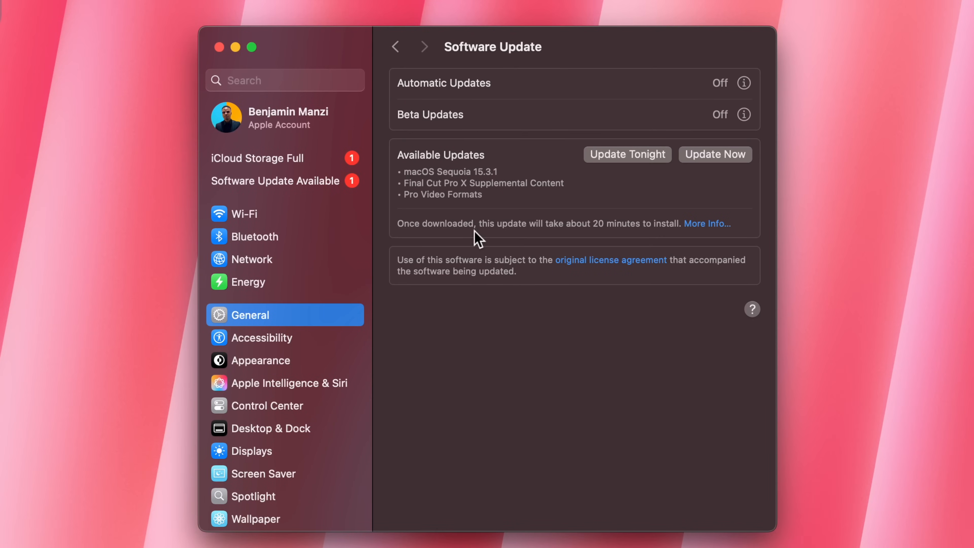
mouse_move(463, 196)
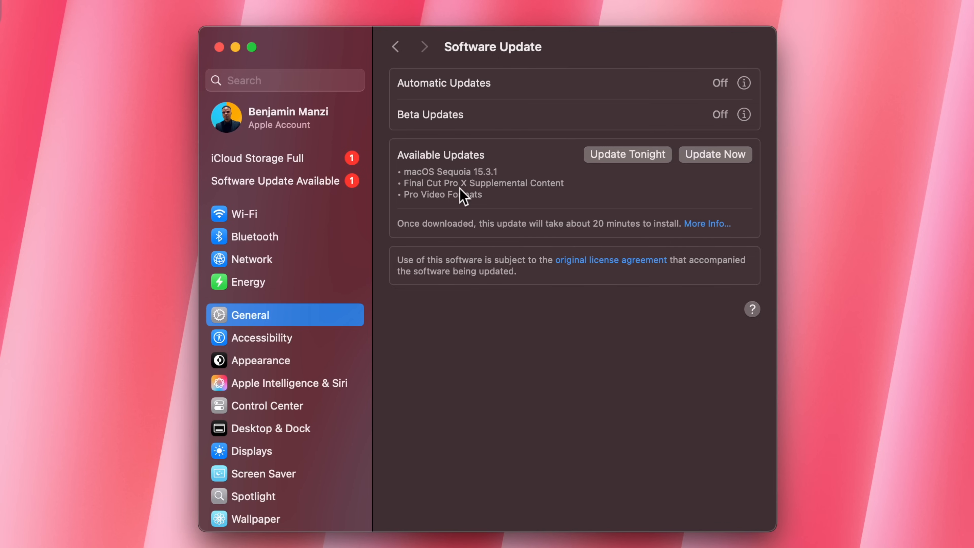
Show update details and uncheck Final Cut Pro X content and Pro Video Formats, keeping Sequoia 15.3.1
click(705, 223)
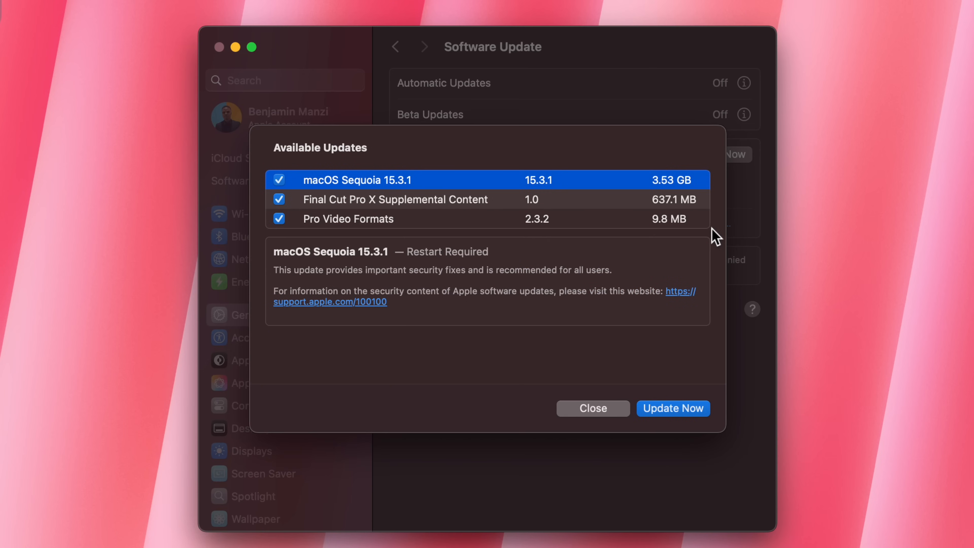
mouse_move(340, 241)
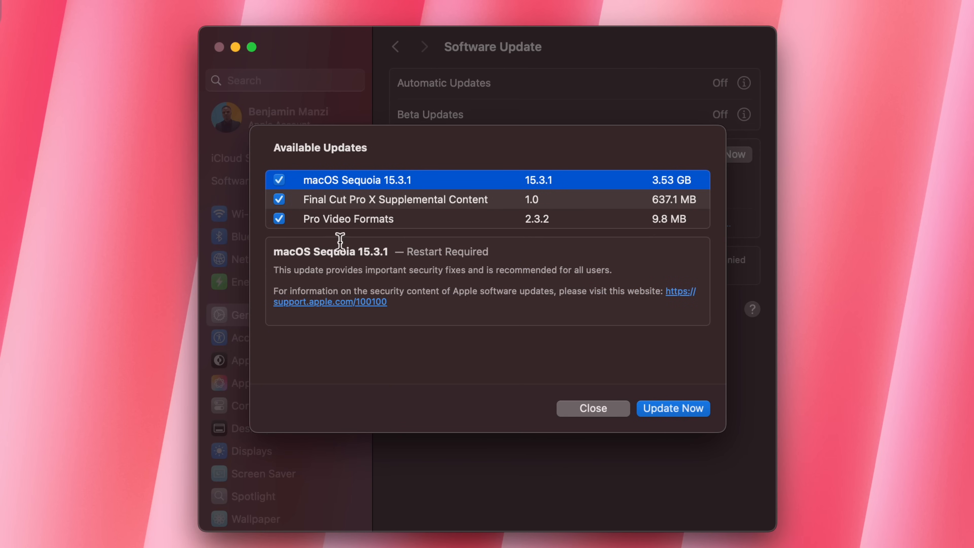
click(279, 199)
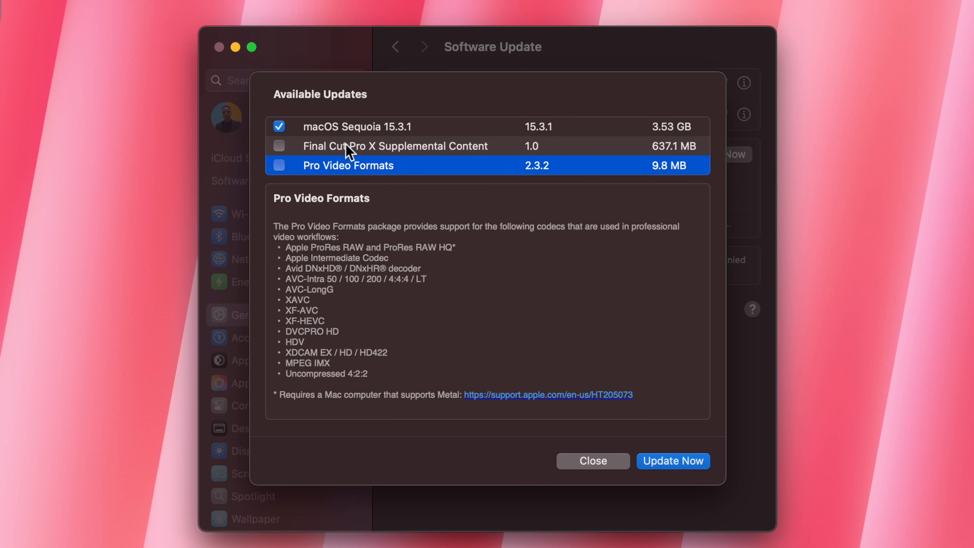
mouse_move(352, 164)
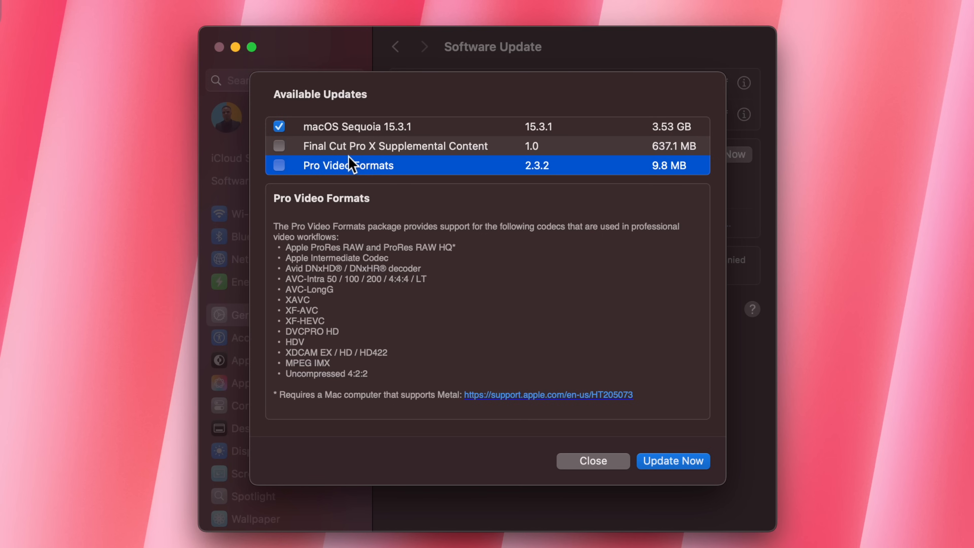
mouse_move(360, 190)
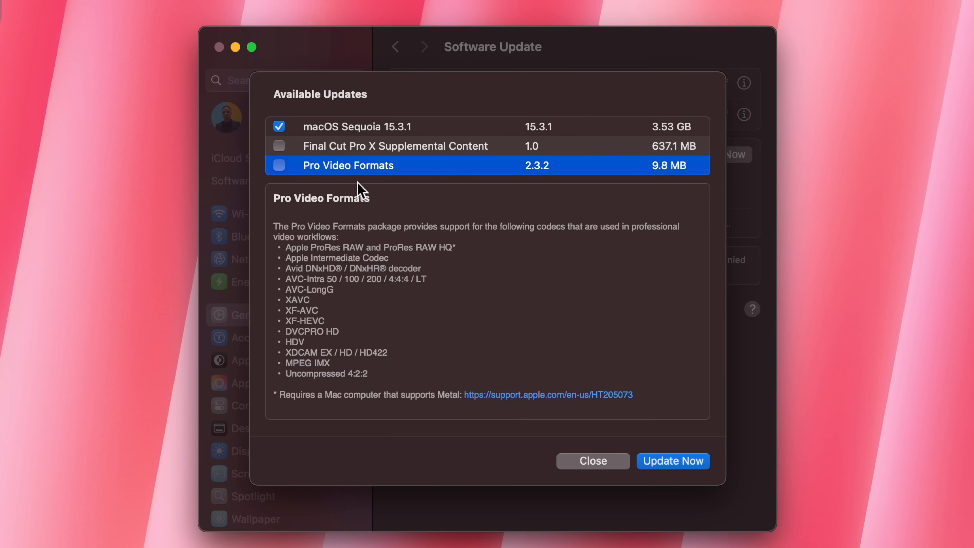
mouse_move(366, 135)
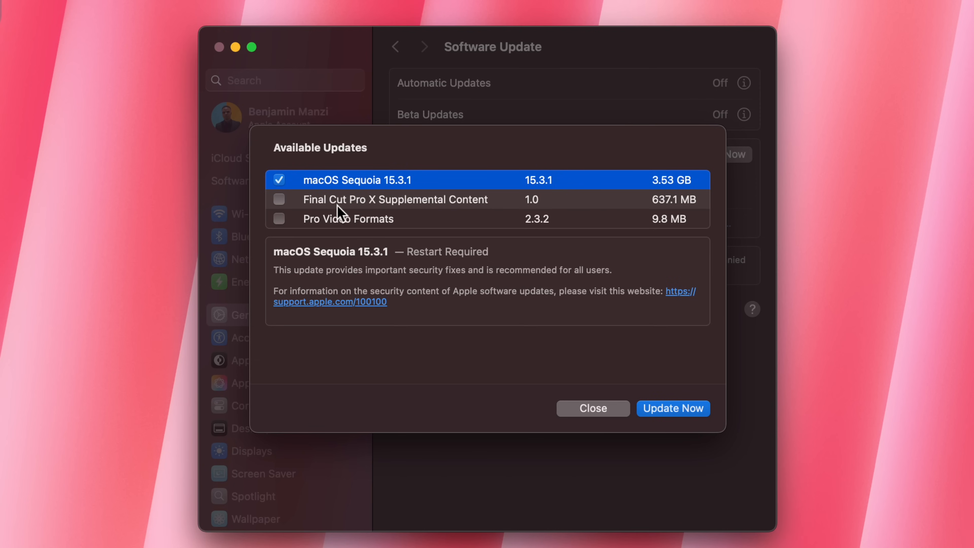
mouse_move(413, 210)
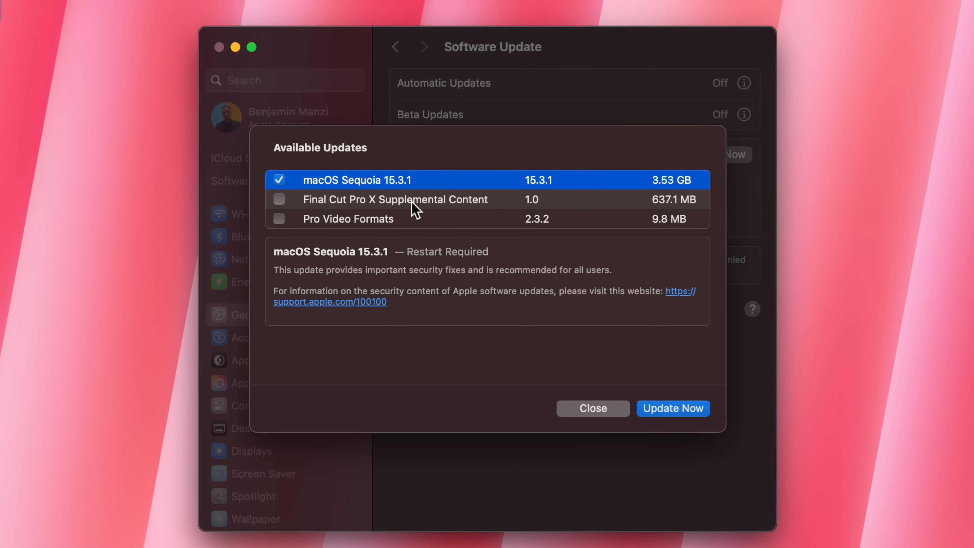
mouse_move(612, 182)
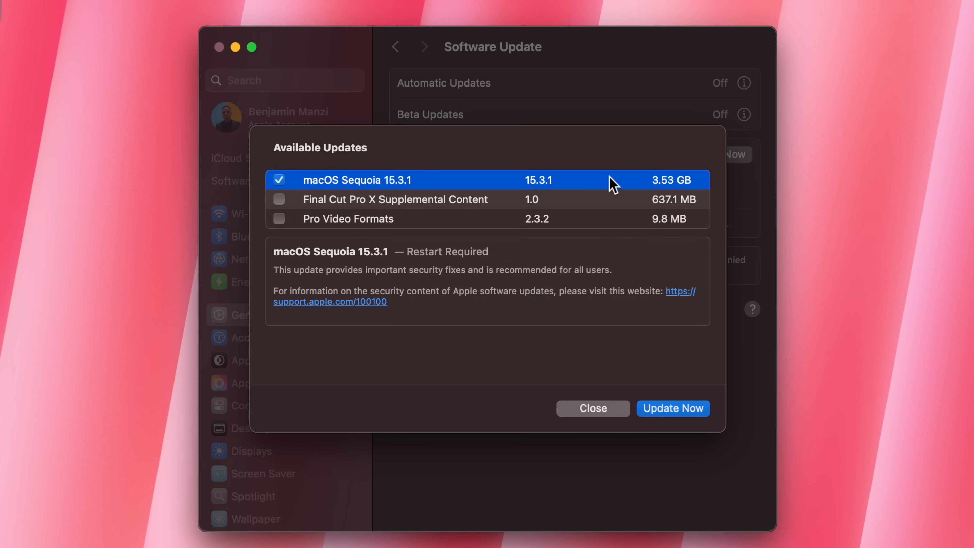
mouse_move(667, 210)
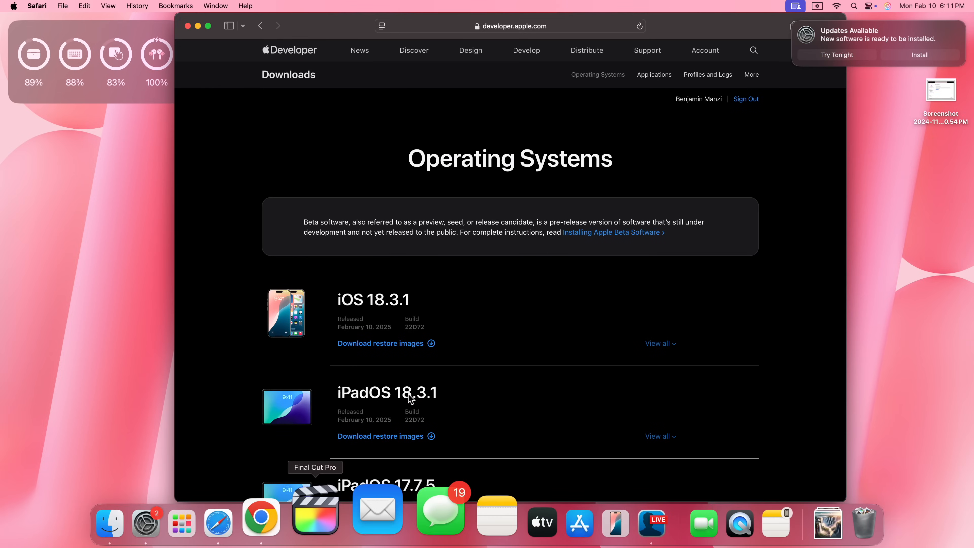
Scroll through the iOS 18.3.1, iPadOS, macOS 15.3.1, visionOS and watchOS release list
scroll(down, 3)
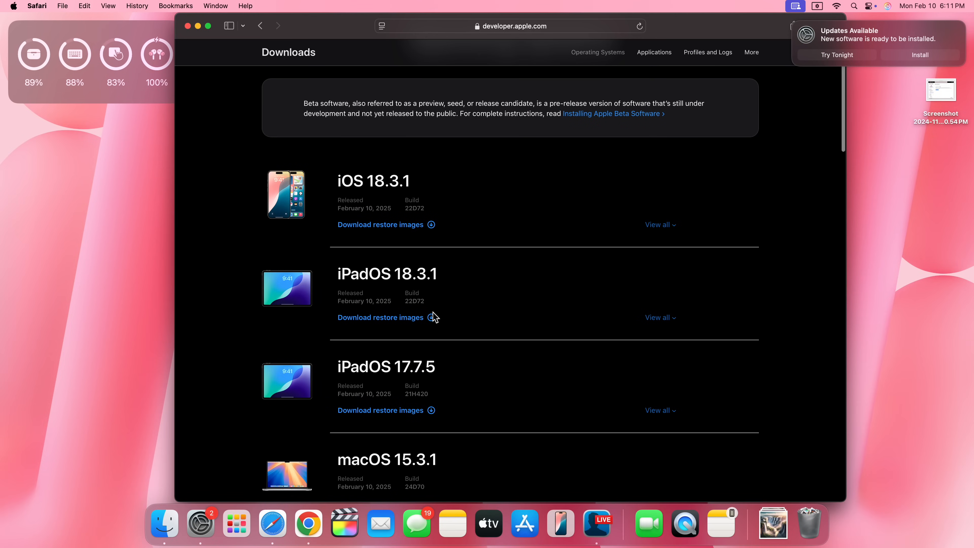
scroll(down, 3)
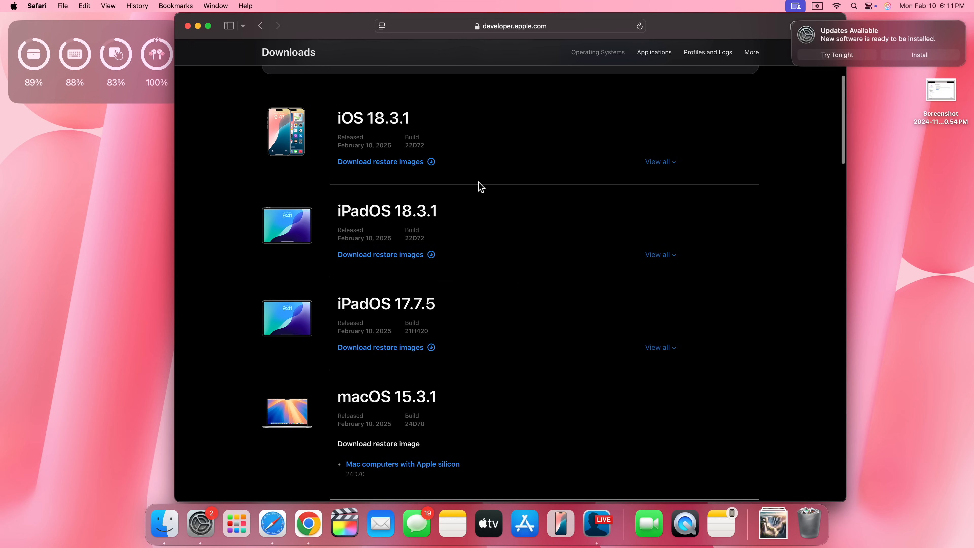
mouse_move(384, 214)
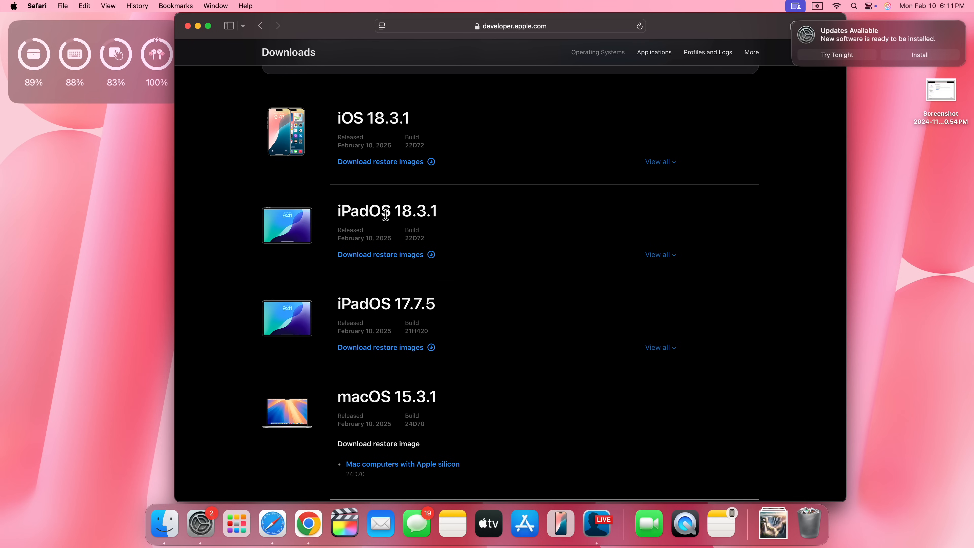
scroll(down, 3)
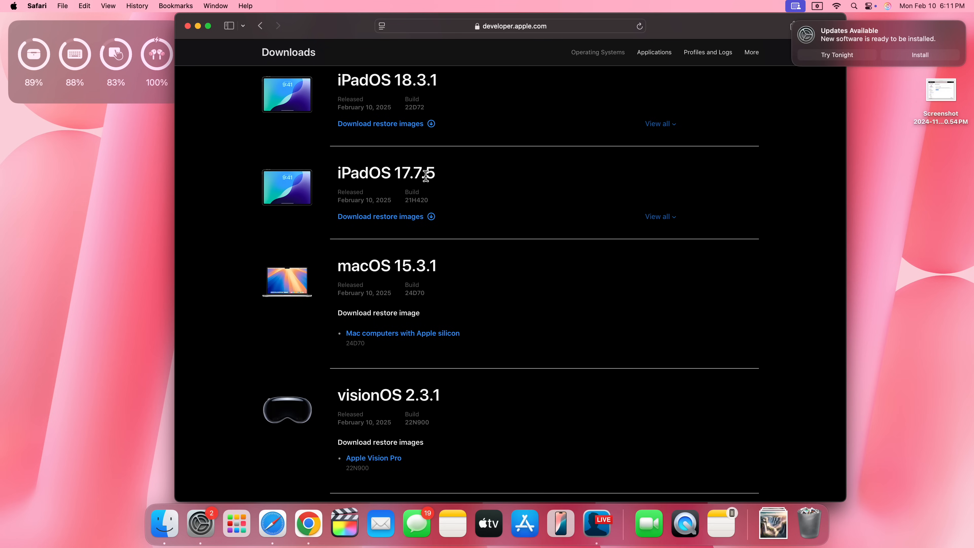
scroll(down, 3)
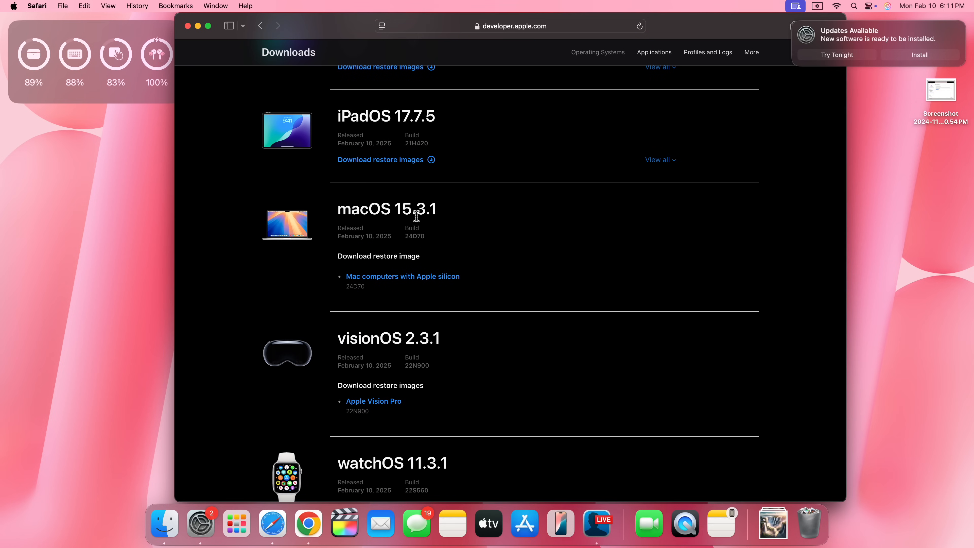
scroll(down, 3)
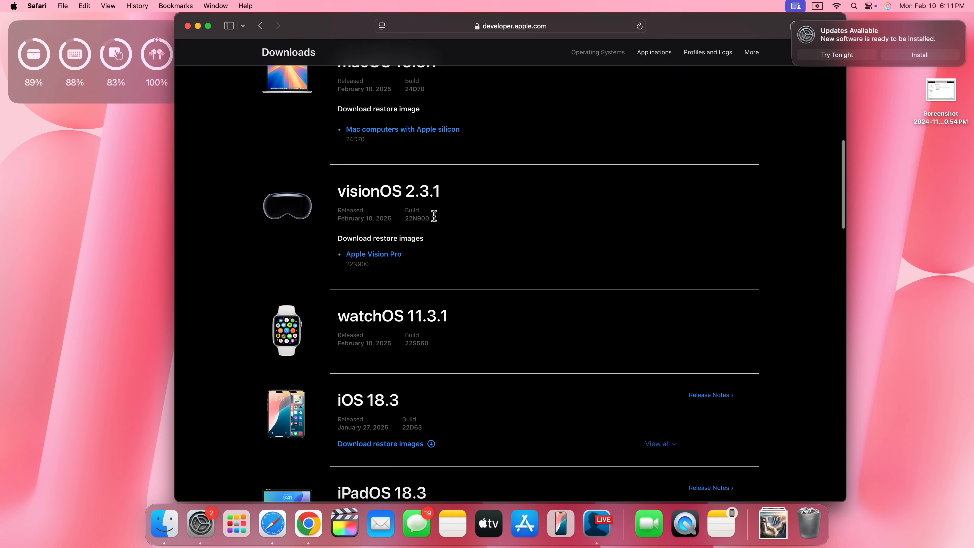
scroll(down, 3)
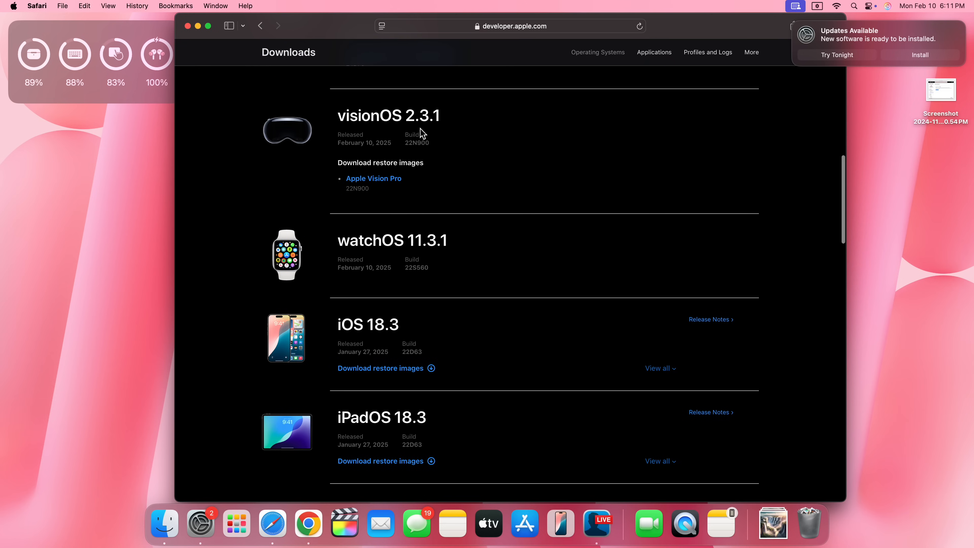
mouse_move(433, 266)
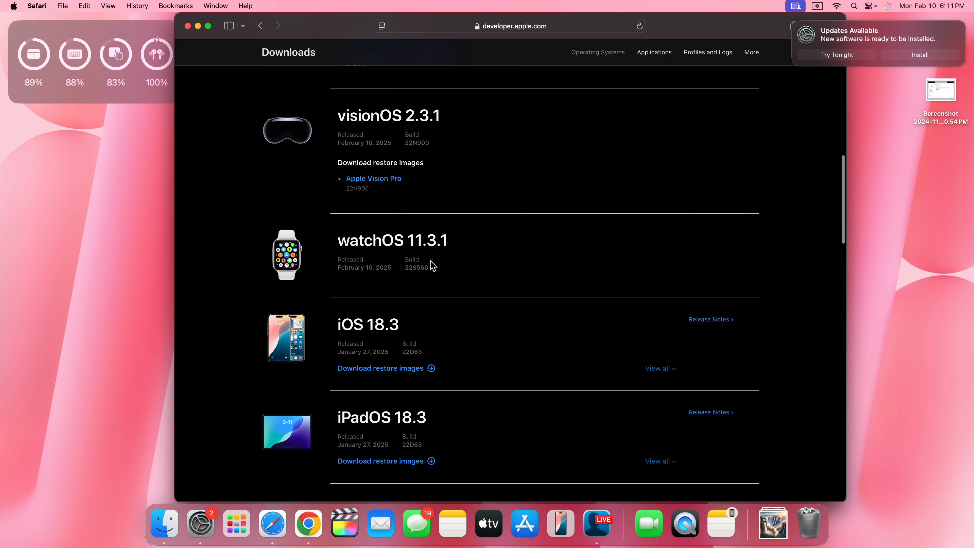
scroll(up, 3)
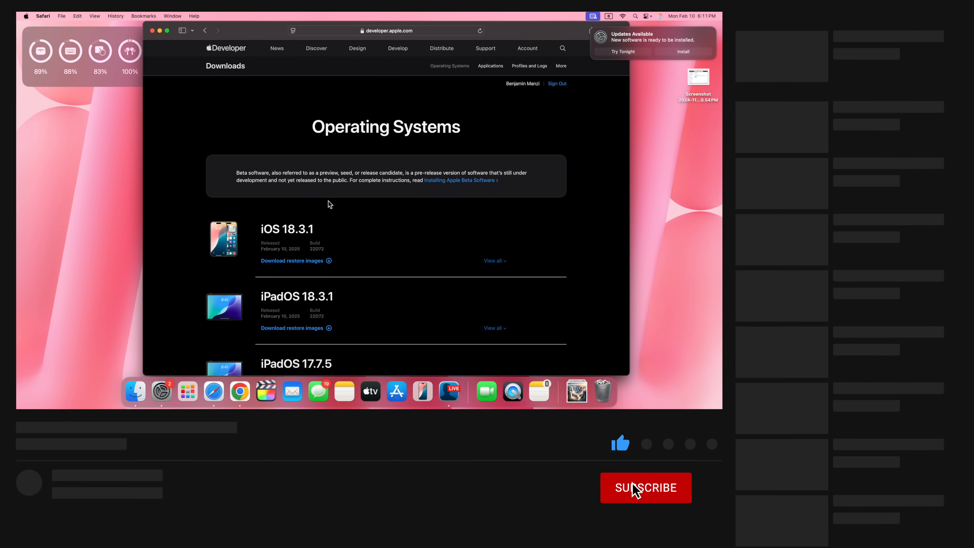
click(645, 487)
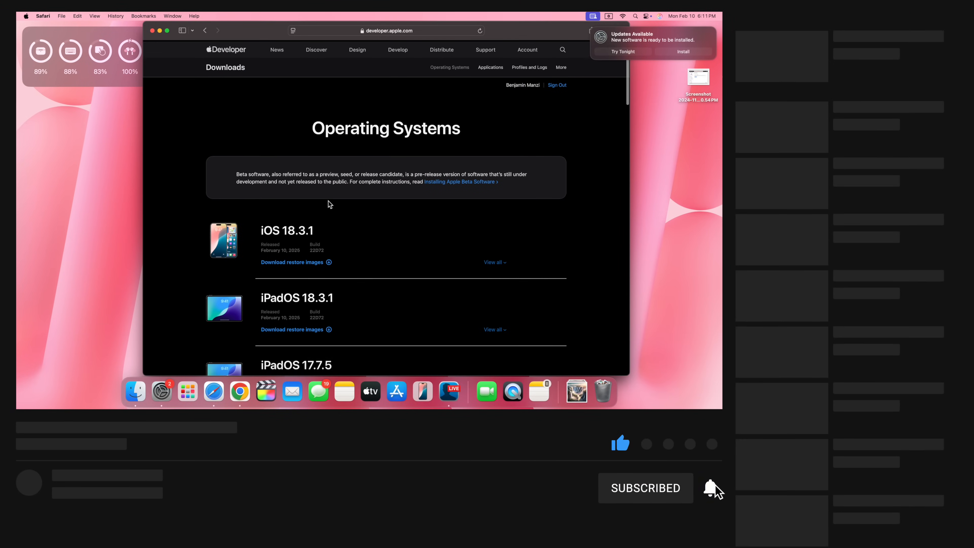